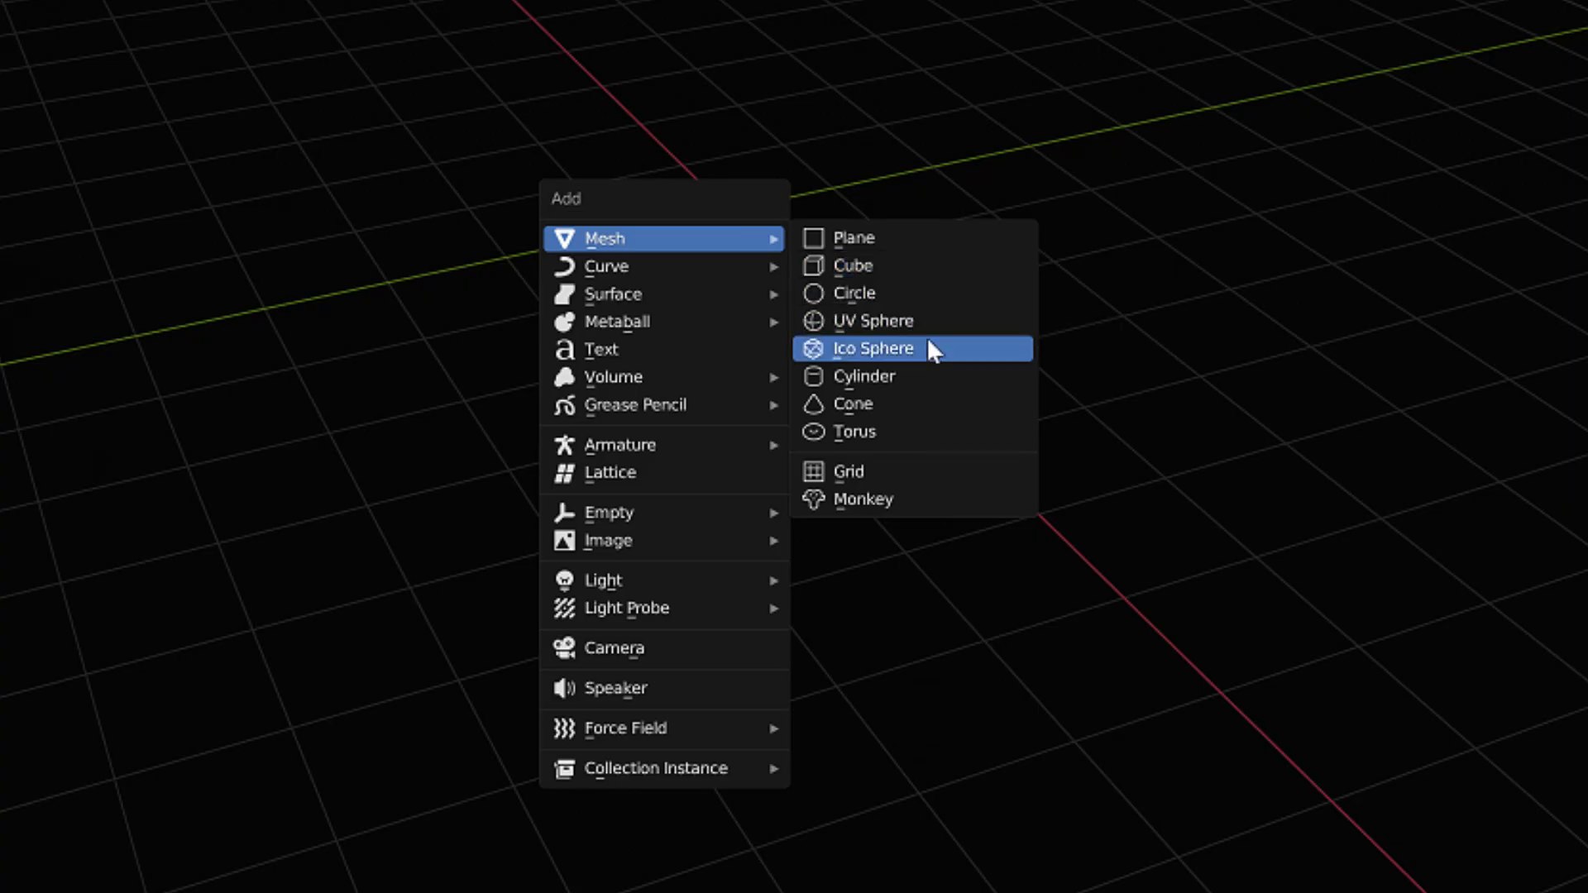
Step: Add an icosphere and create a camera array pointing outward from its surface
{"action": "left_click", "coordinate": [871, 348]}
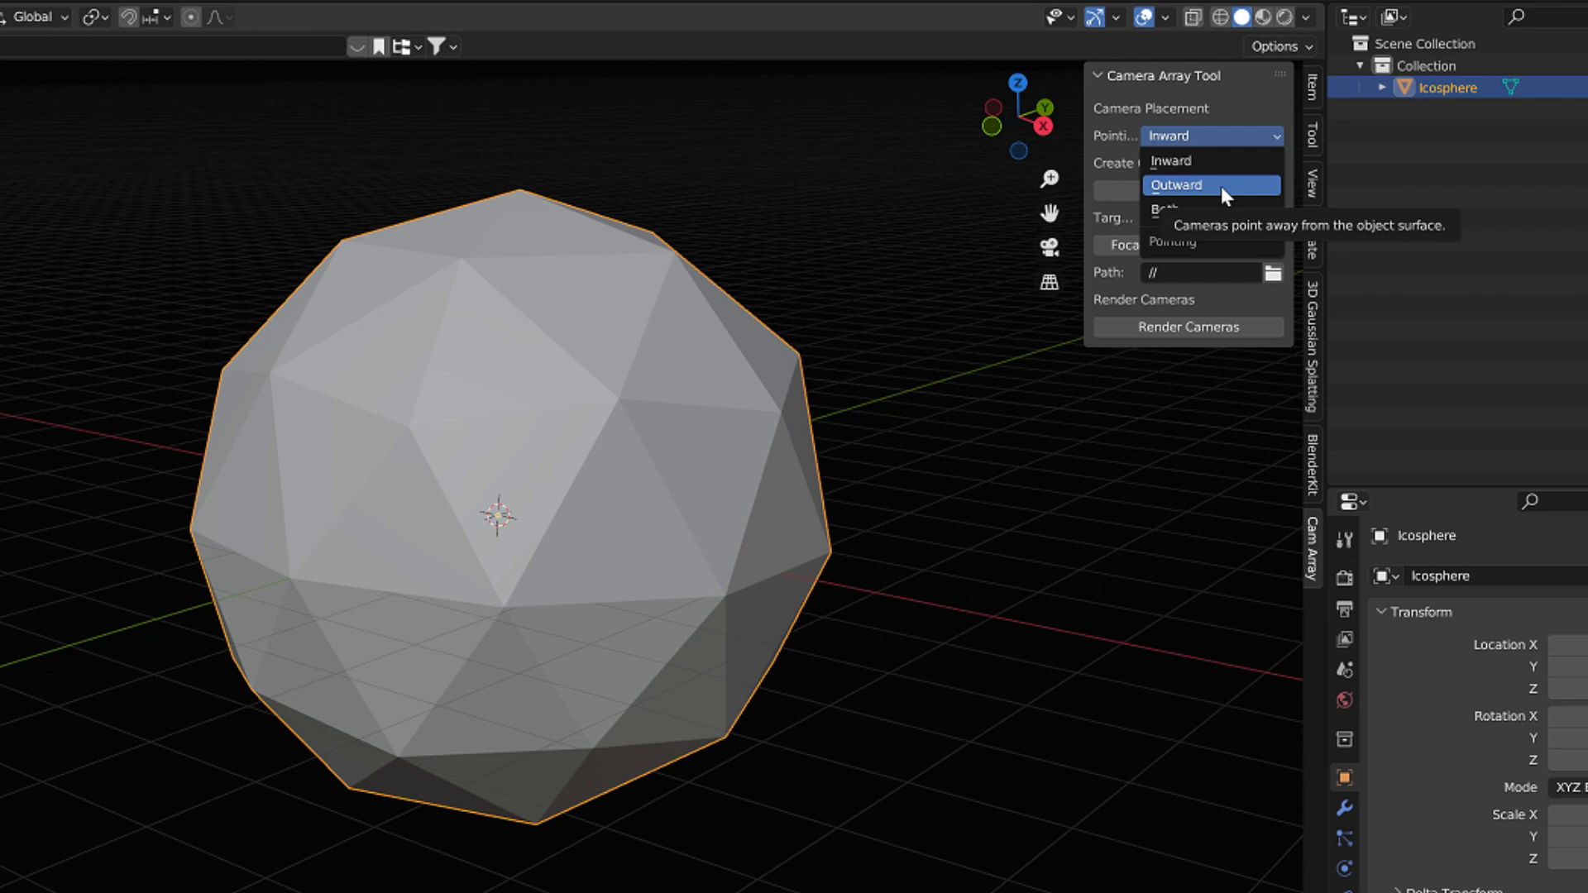
{"action": "left_click", "coordinate": [1211, 185]}
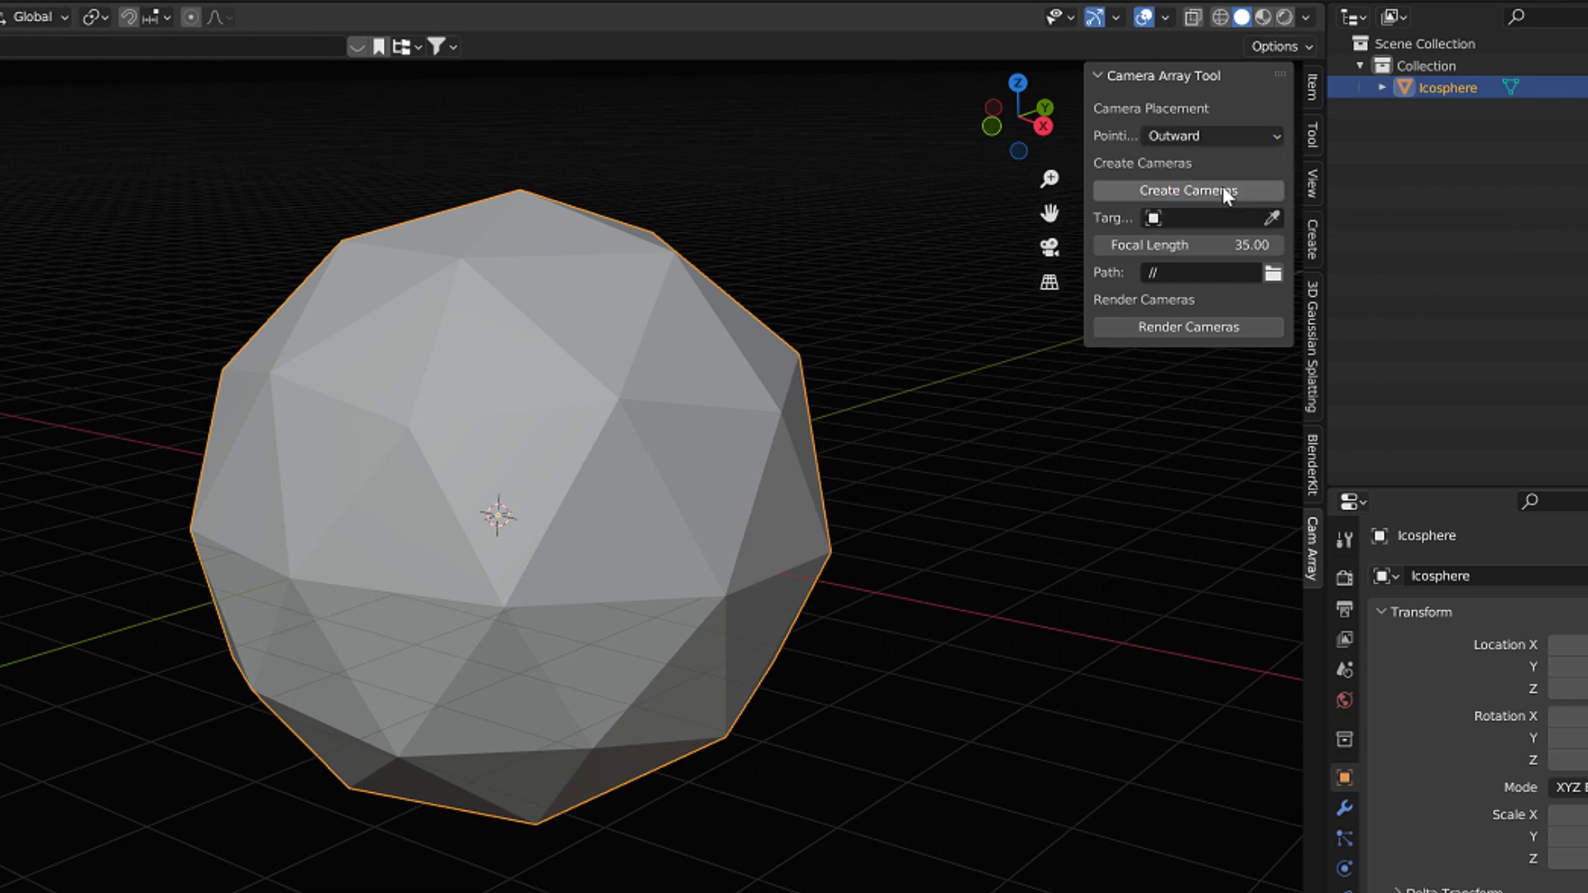
{"action": "left_click", "coordinate": [1188, 190]}
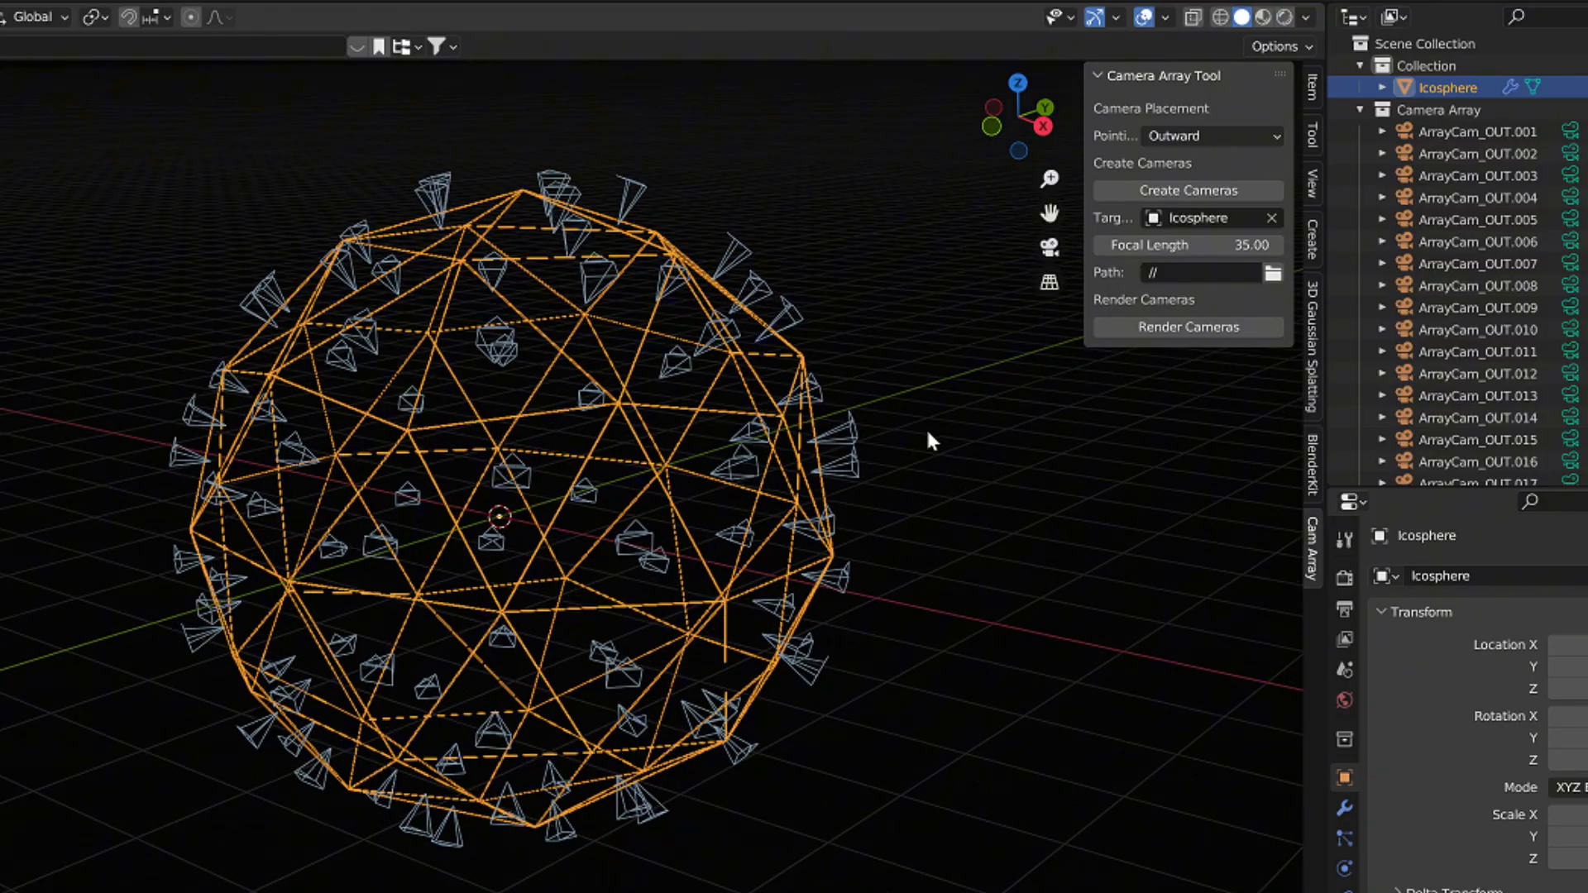
{"action": "left_click_drag", "start_coordinate": [932, 440], "coordinate": [887, 429]}
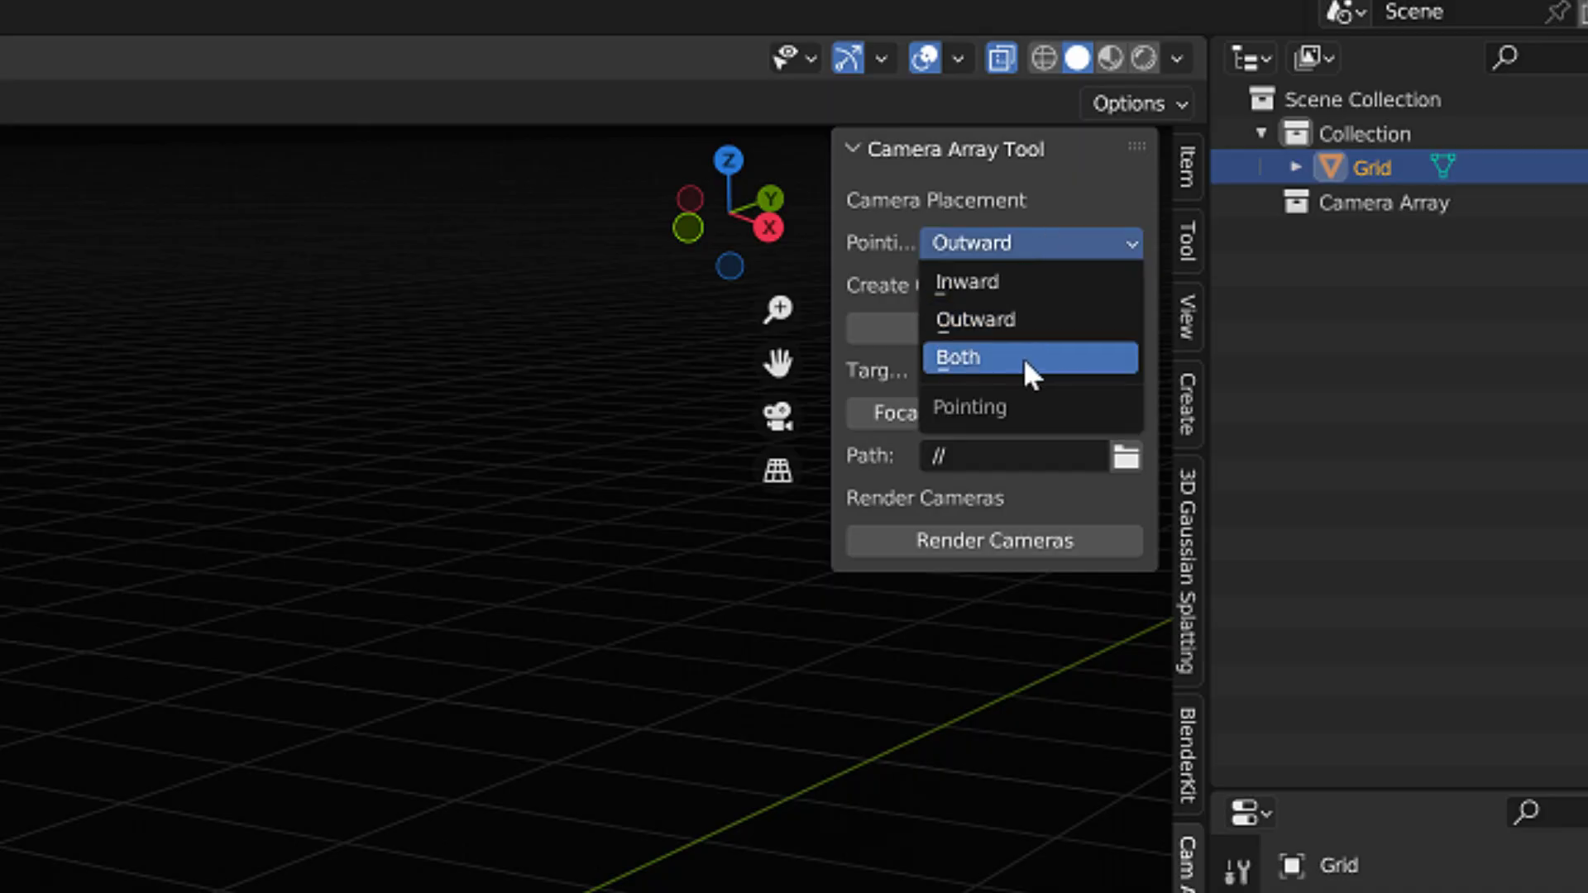
{"action": "mouse_move", "coordinate": [1031, 358]}
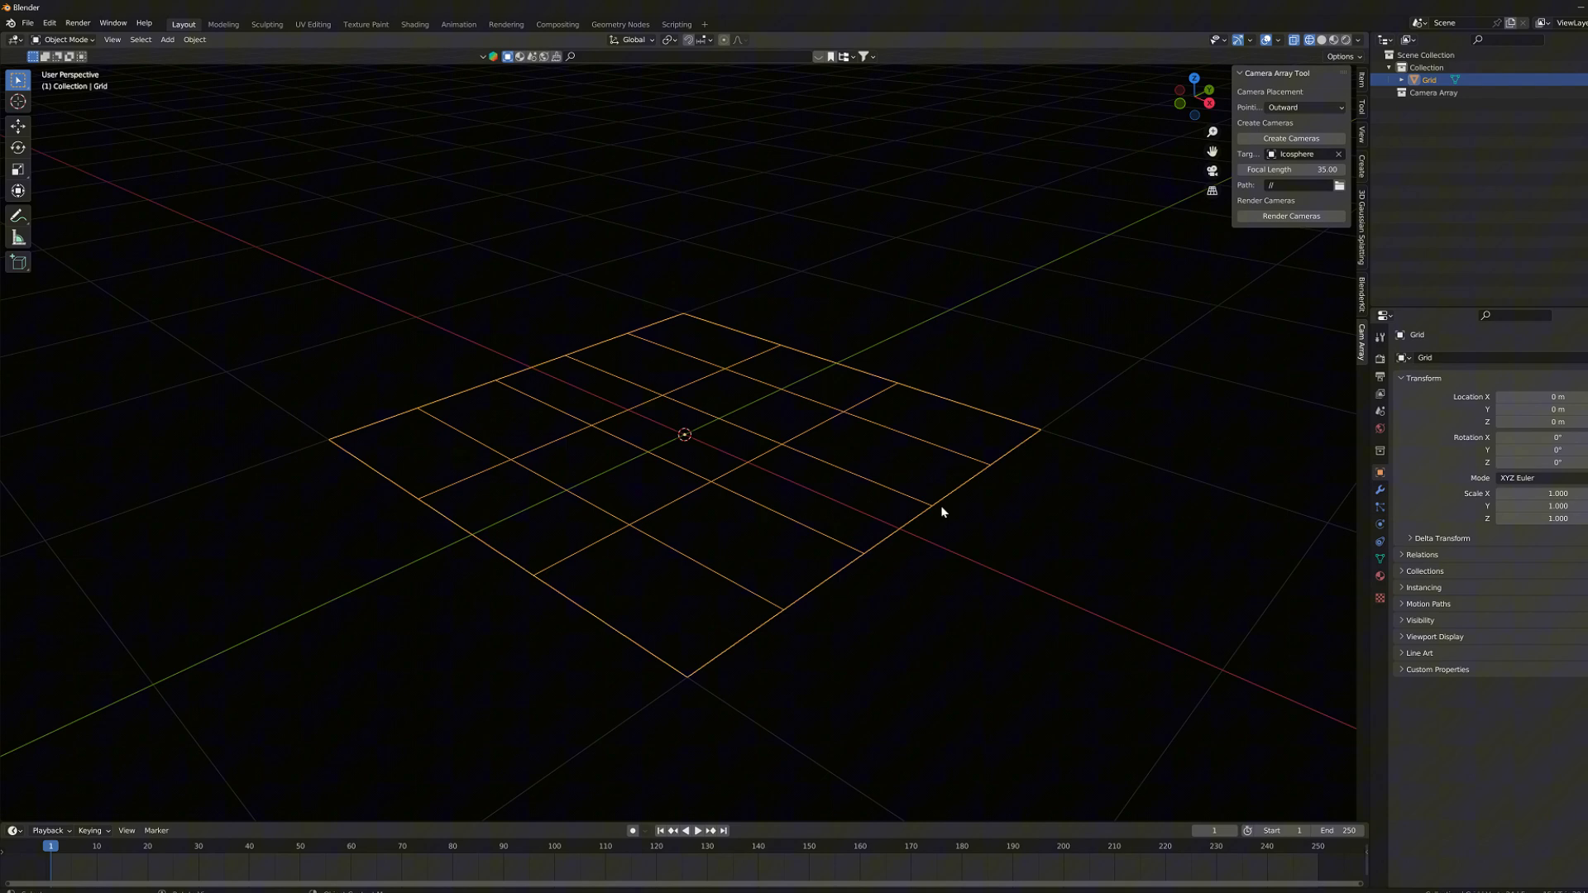
Step: Rotate the grid 90° upright and create cameras facing both ways across it
{"action": "key", "text": "r"}
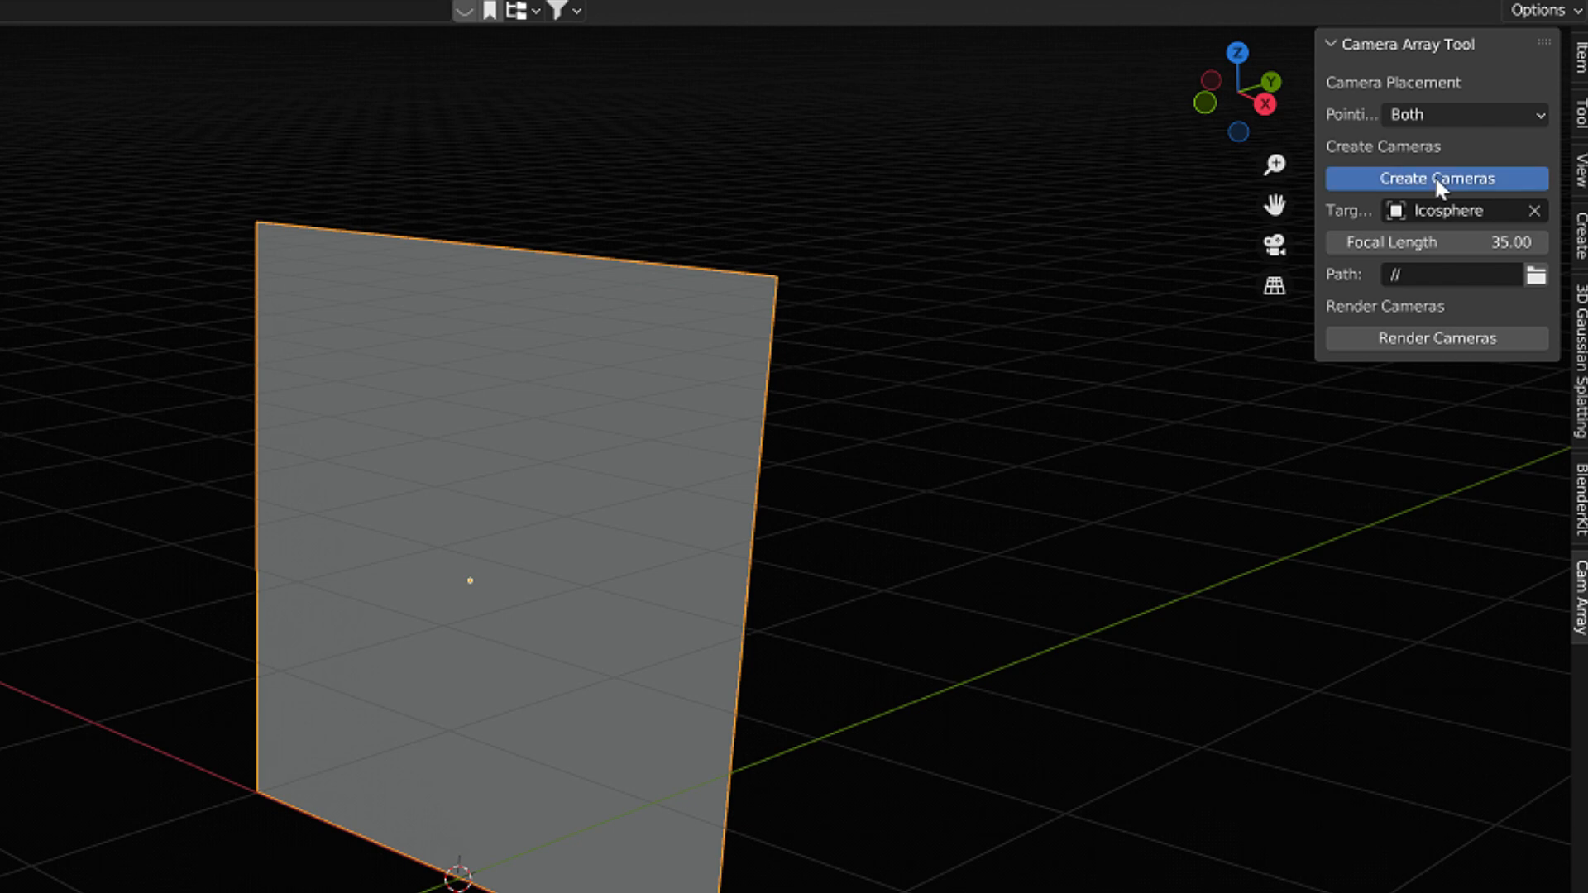
{"action": "left_click", "coordinate": [1435, 178]}
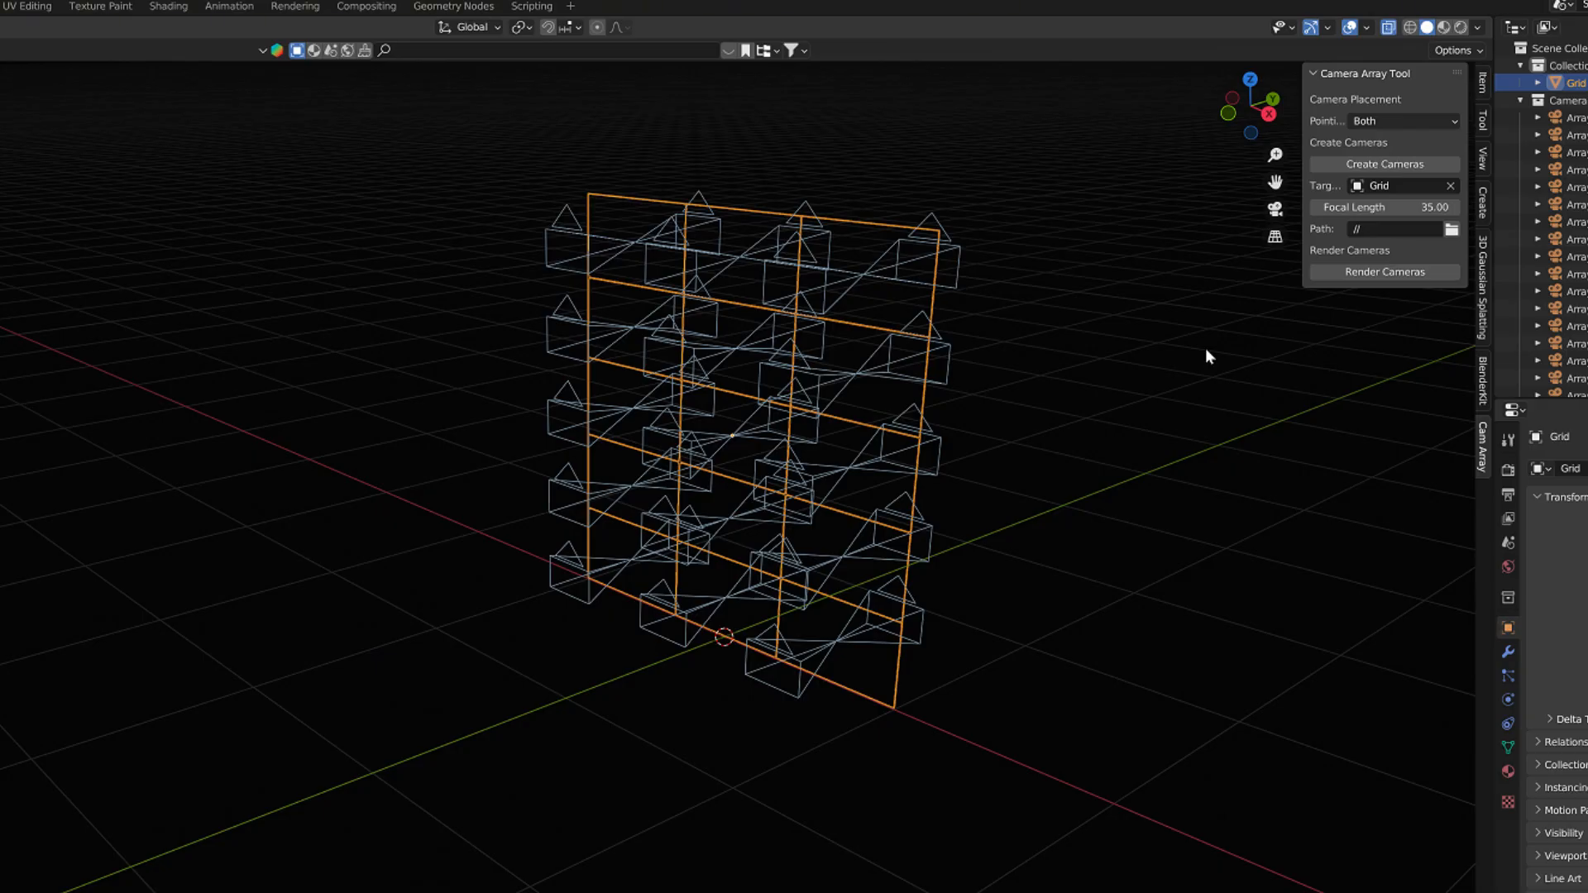